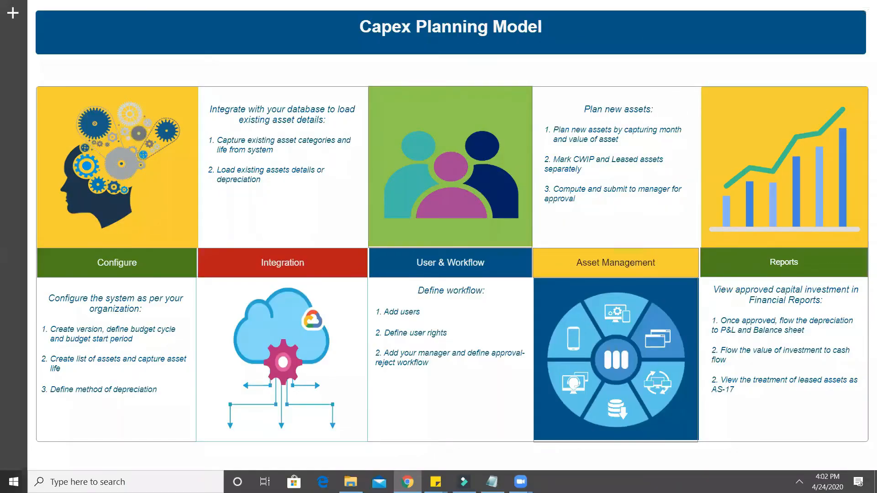
Step: Go to the Configure section showing Budget_2021 basics and asset lives
click(116, 262)
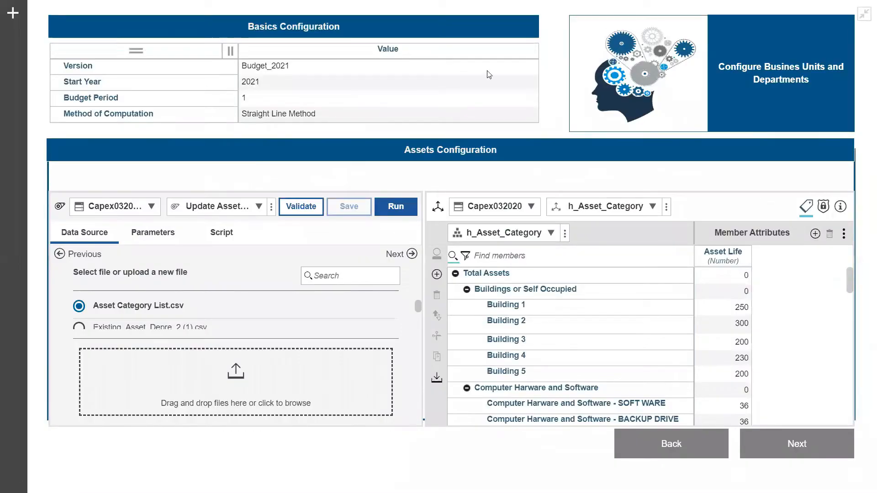
Step: Choose Straight Line Method as the Method of Computation for Budget_2021
click(387, 81)
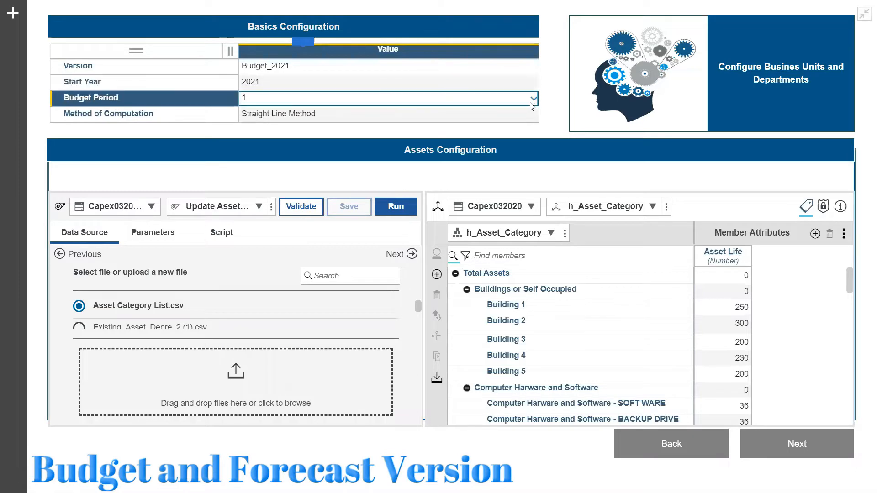
click(532, 98)
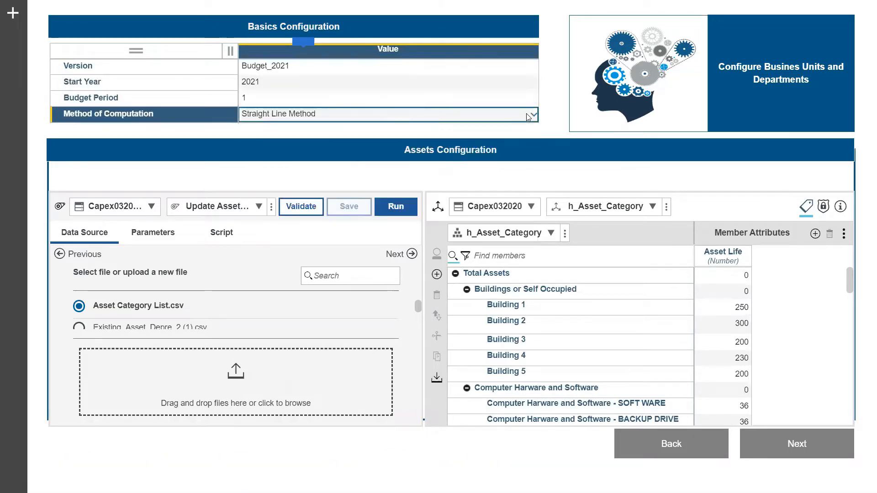
click(532, 114)
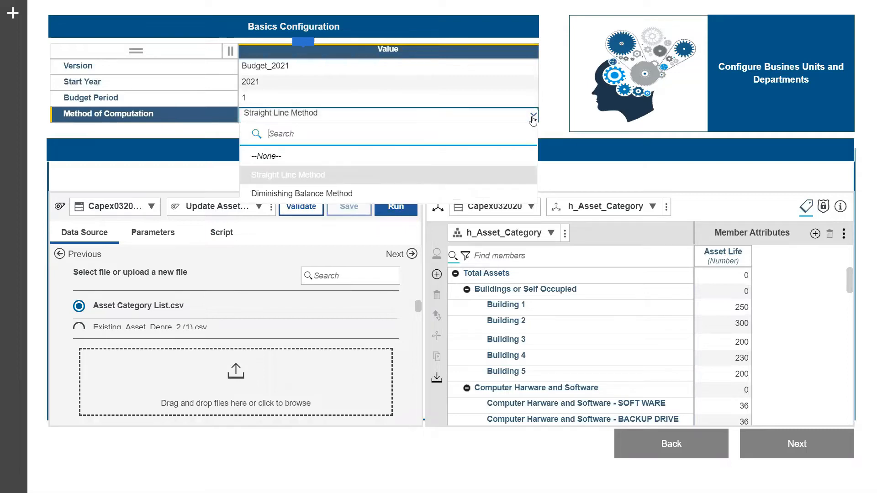
mouse_move(490, 181)
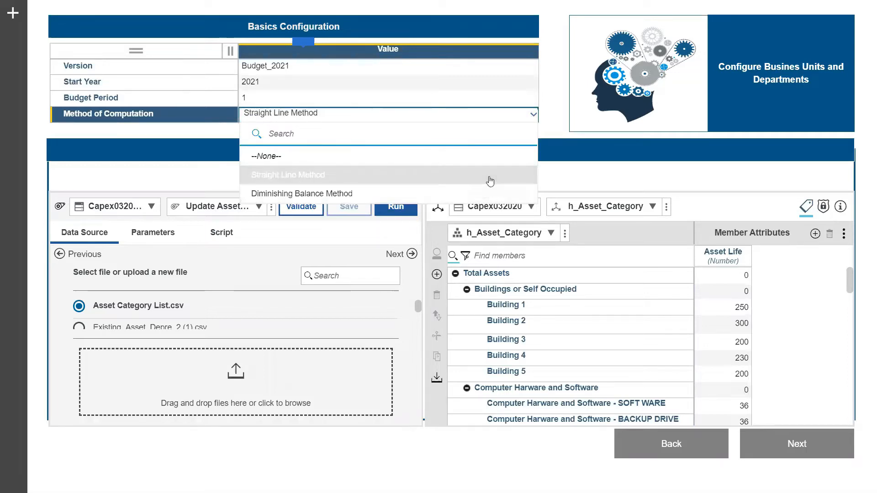
click(302, 174)
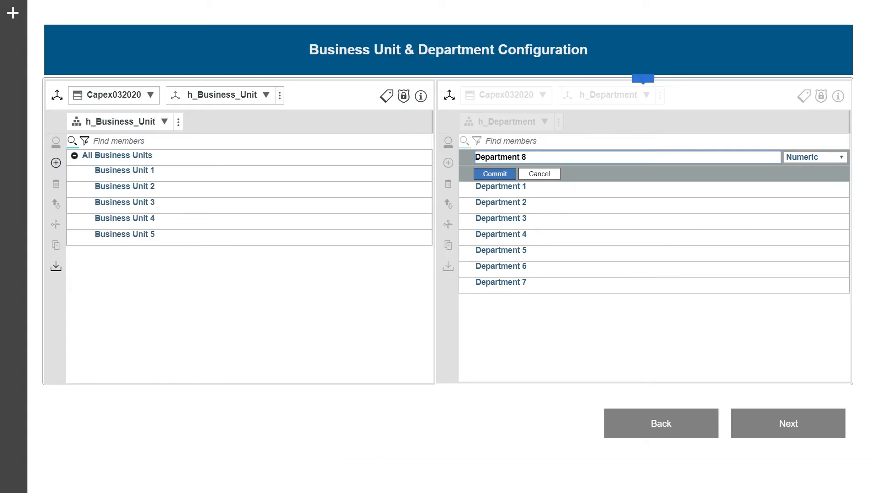
Step: Cancel the new Department 8 member and proceed to User Configuration
click(537, 173)
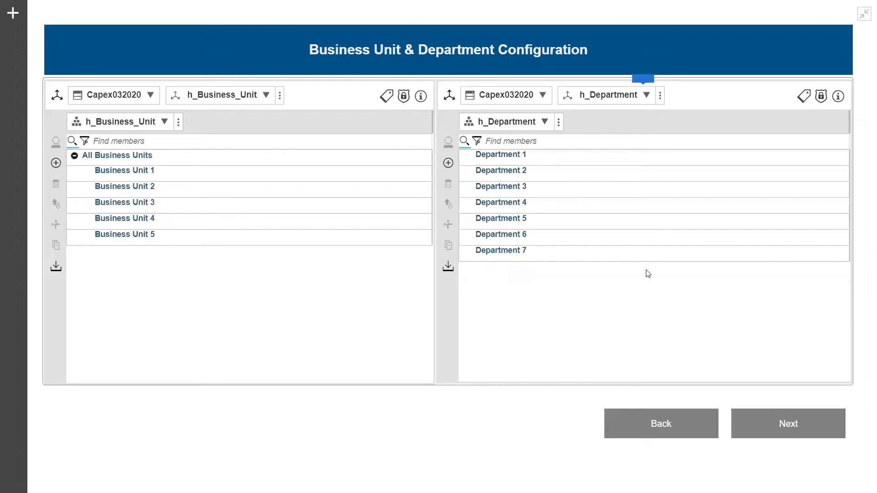
click(448, 162)
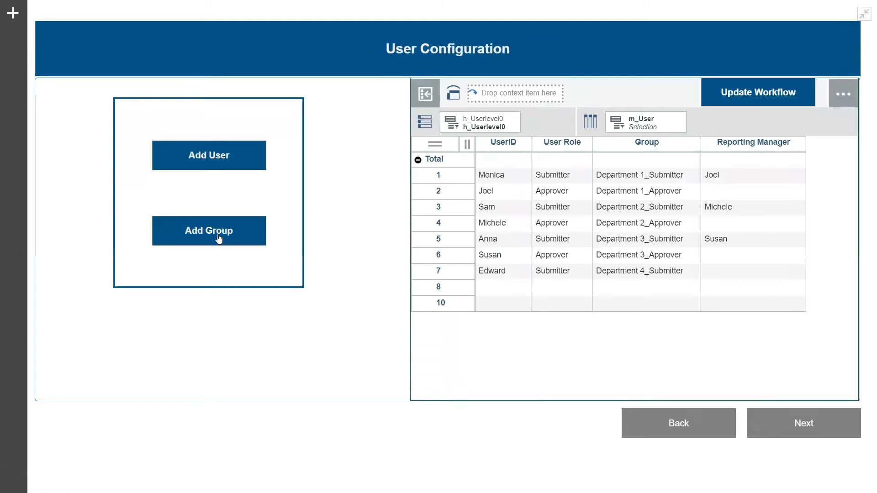
click(208, 230)
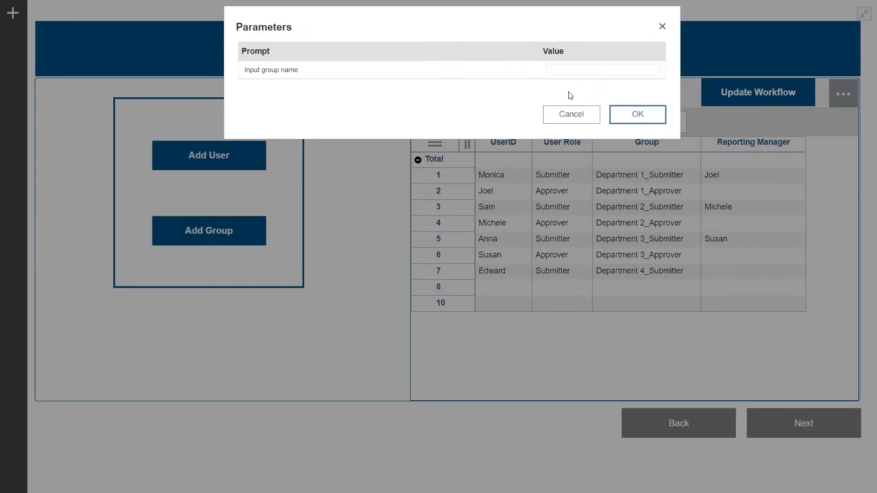
click(570, 114)
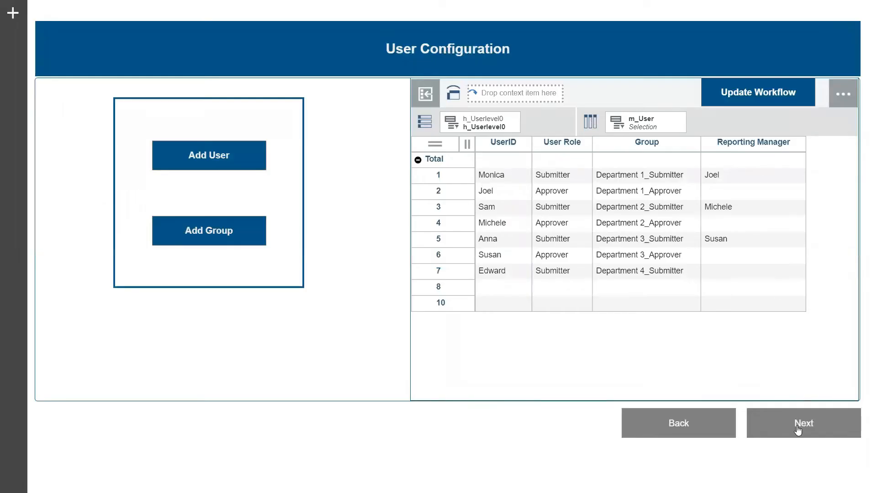
Step: Advance through Workflow Status and Plan New Assets to the Summary page
click(804, 423)
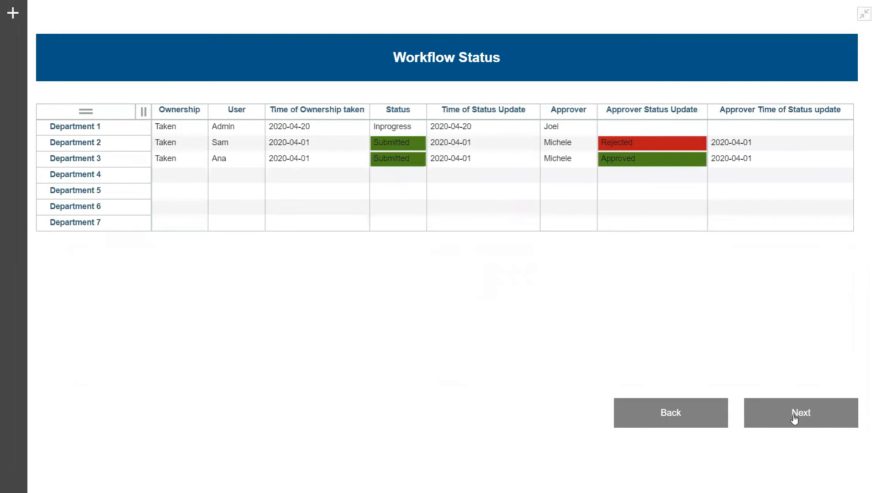
click(801, 412)
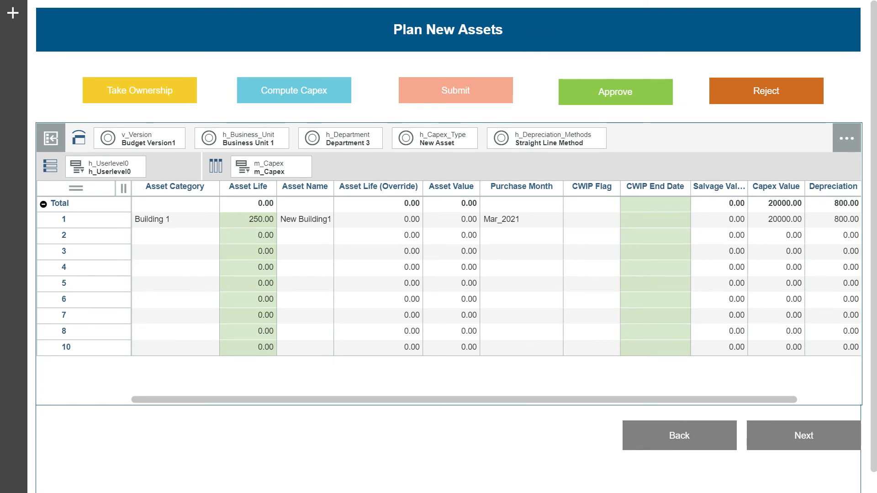
click(804, 435)
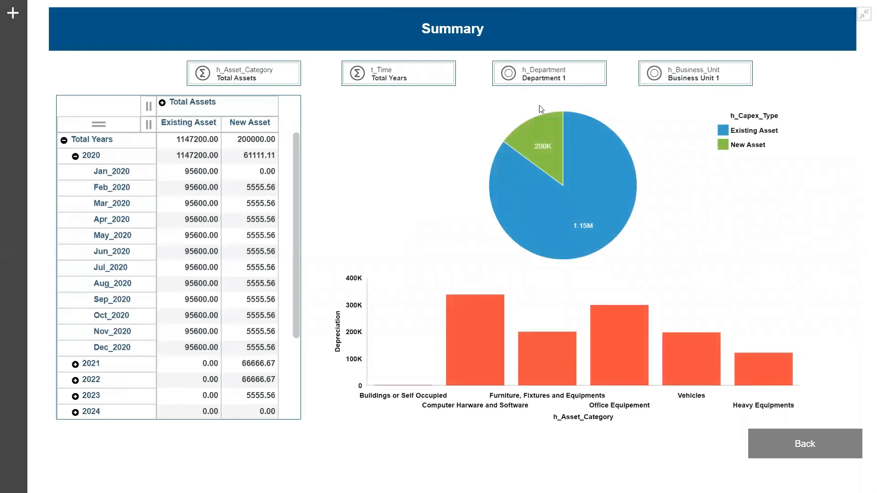
Step: Set the h_Department context to Department 3, showing 695,600 existing versus 92,800 new assets
click(549, 73)
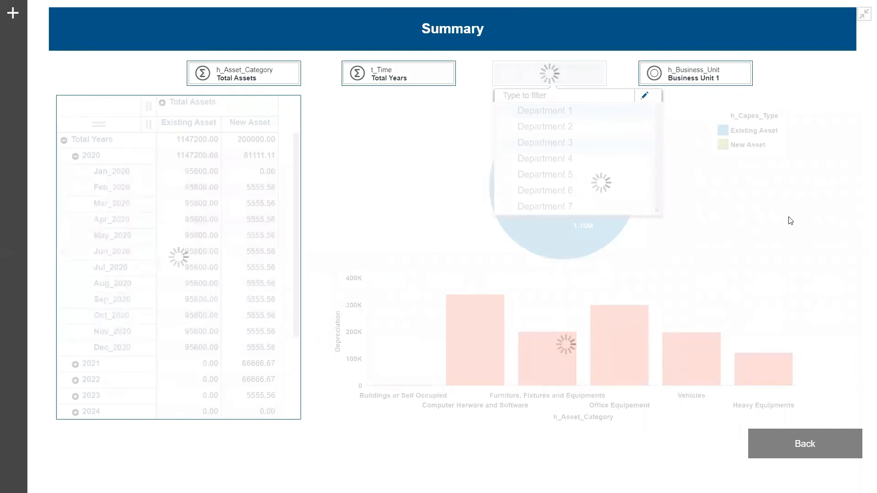
click(544, 142)
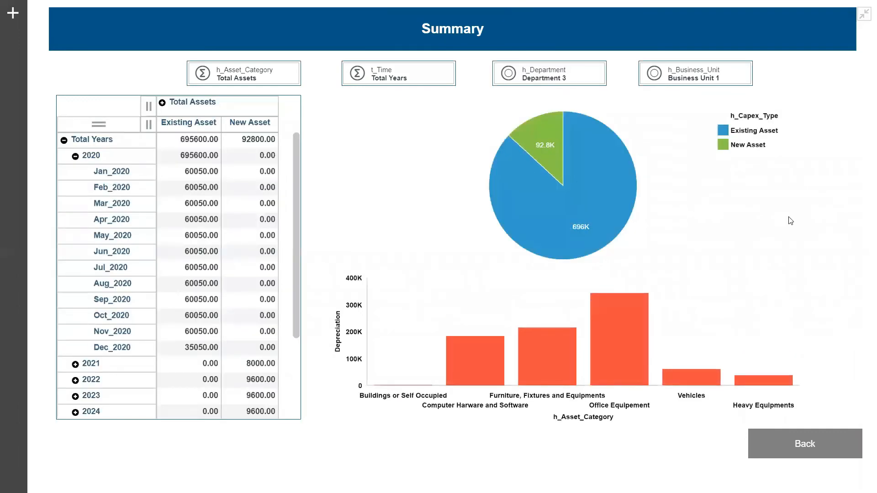